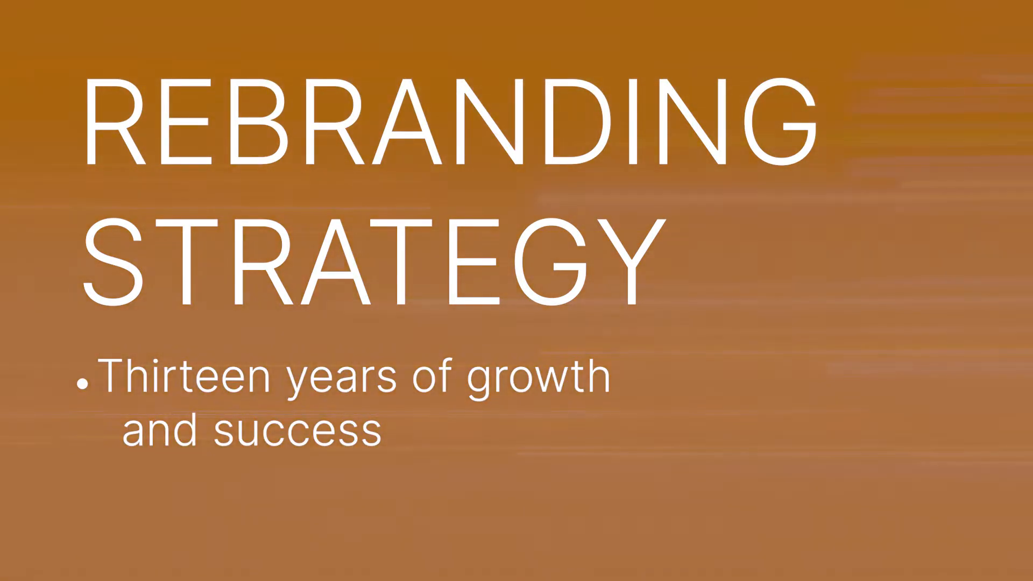
text(Products)
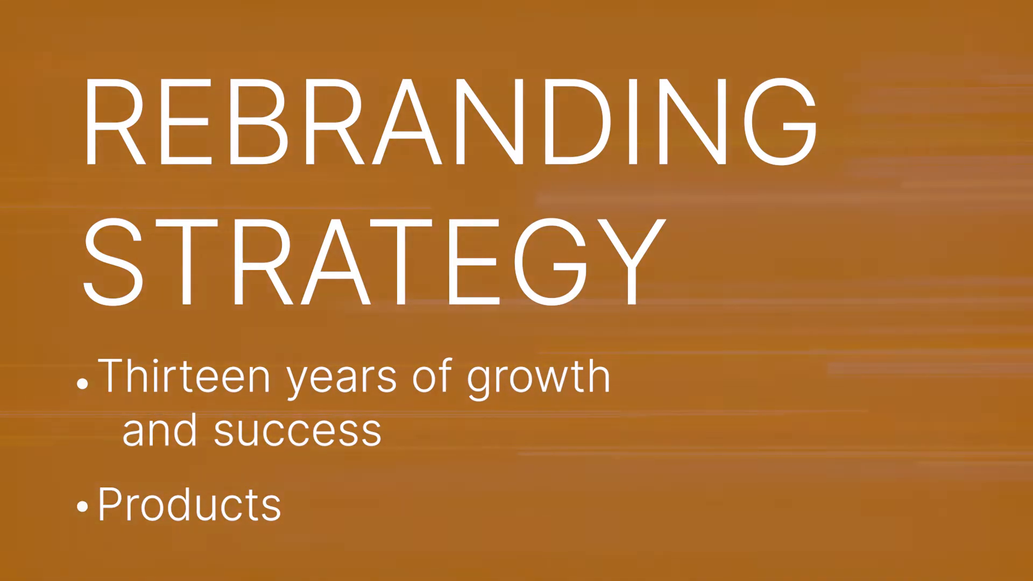